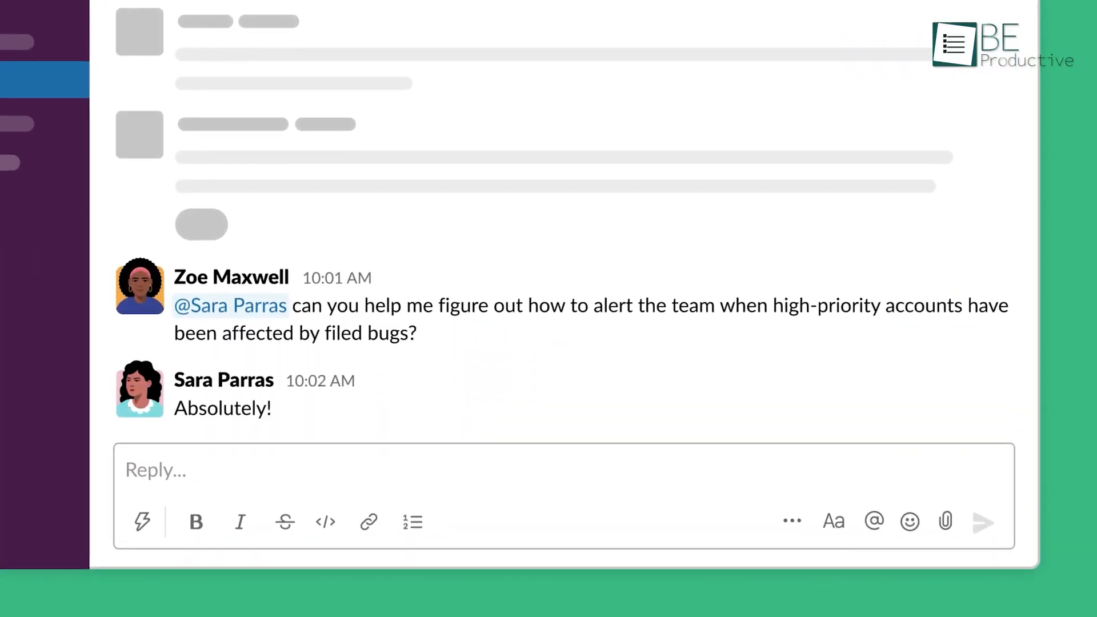
View the #accounts-acme thread with the Salesforce lead card for the Acme Corp contact.
click(598, 439)
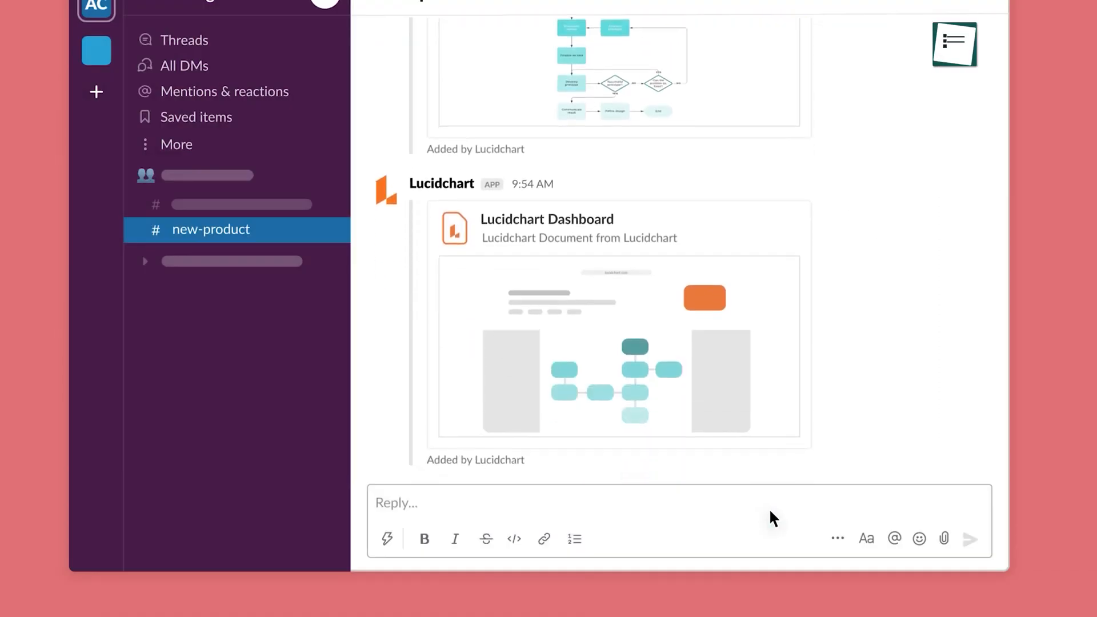
scroll(down, 3)
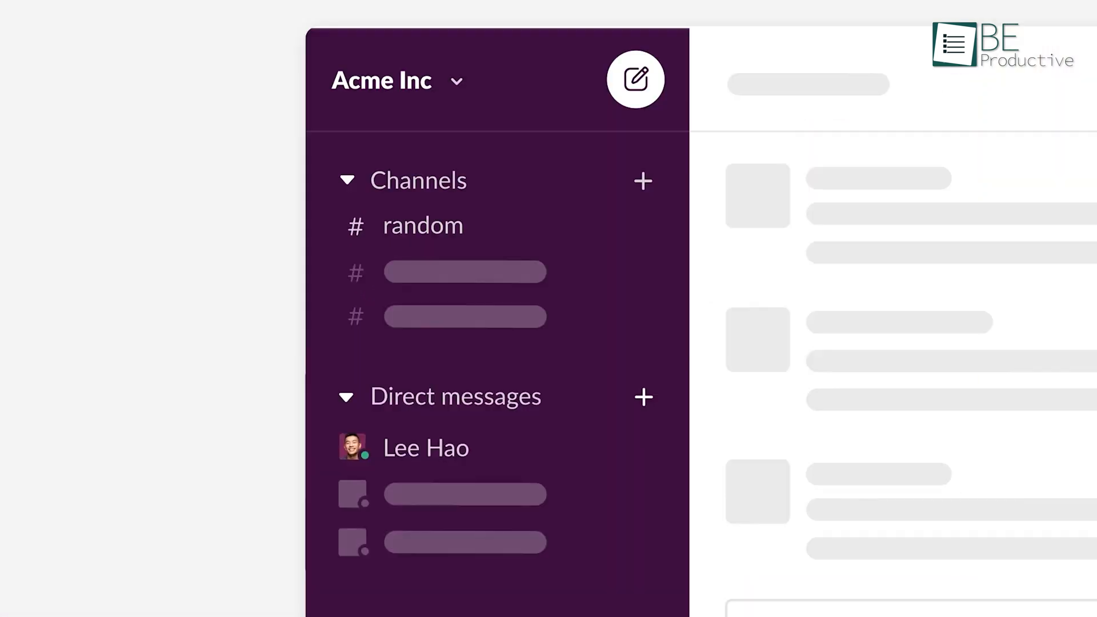
mouse_move(641, 180)
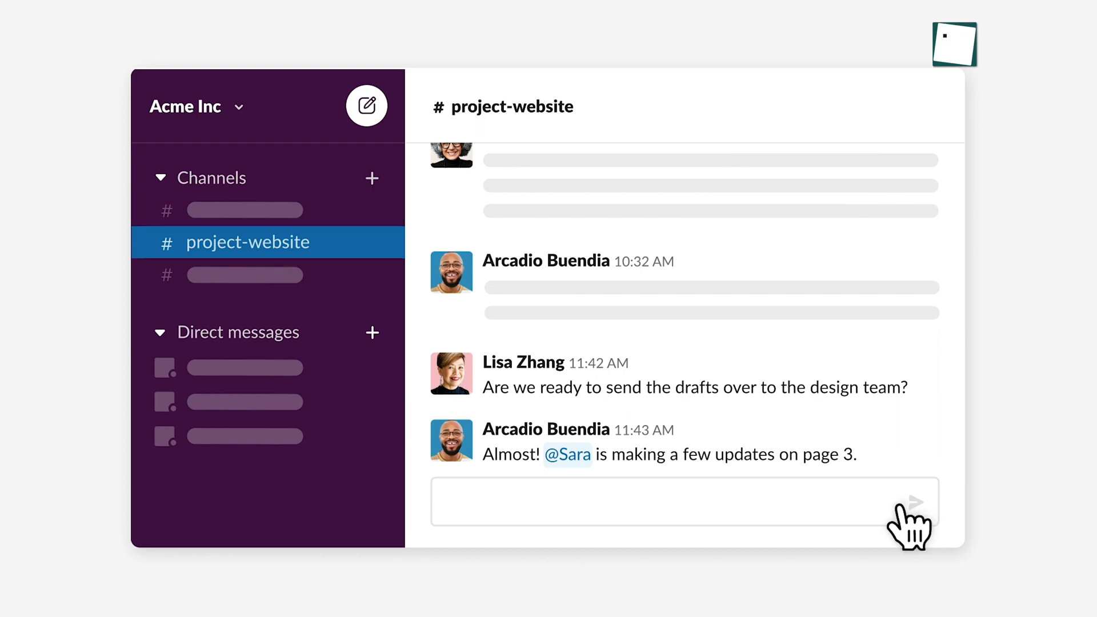
scroll(down, 3)
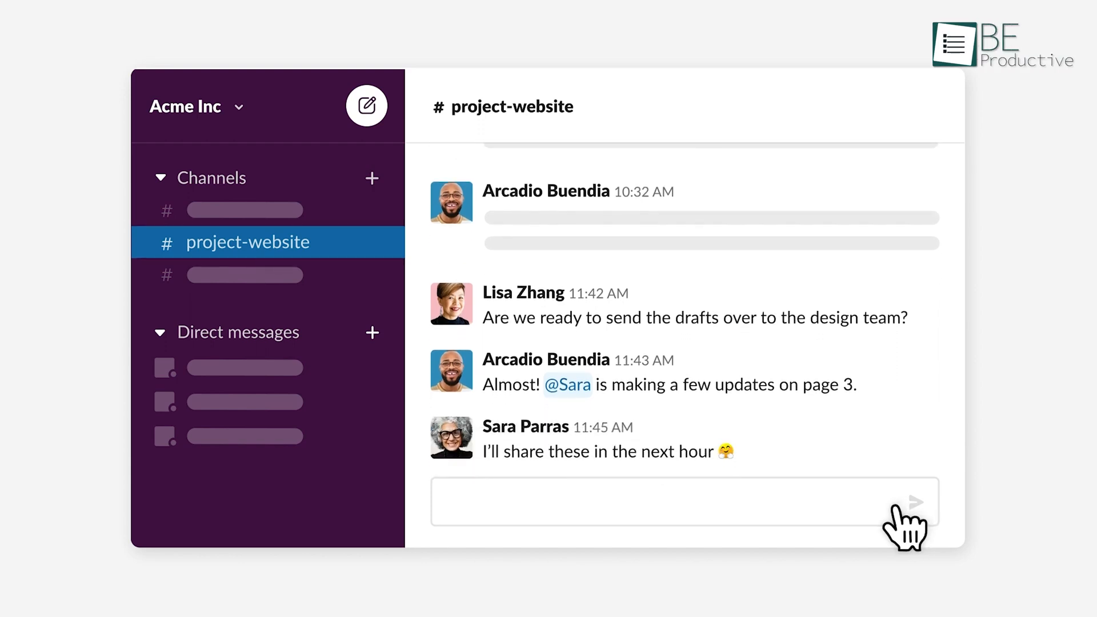
scroll(down, 3)
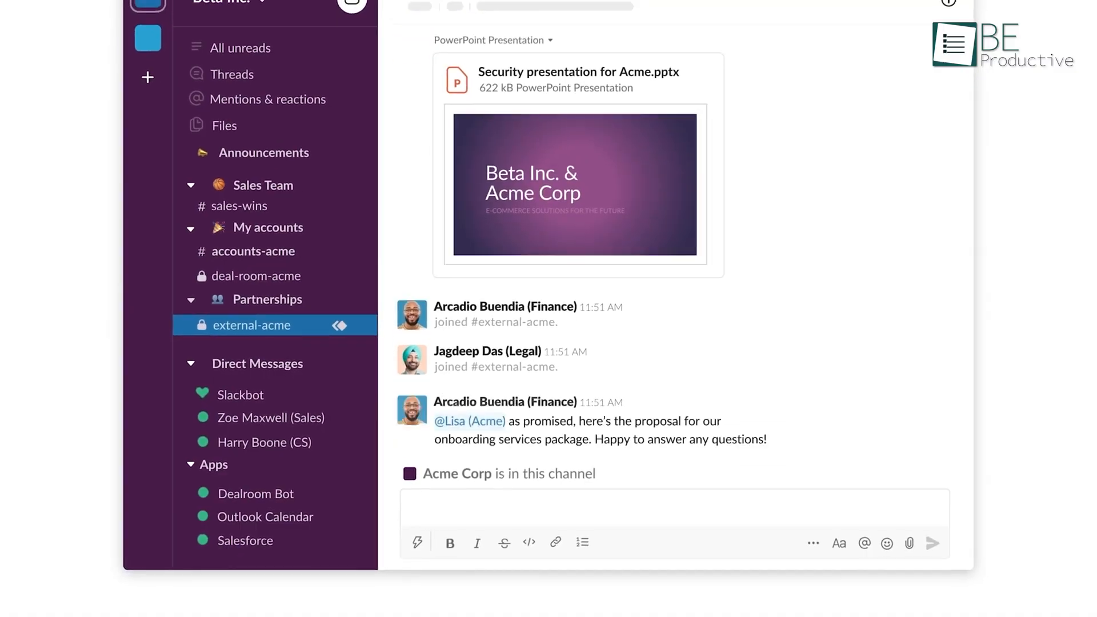
Search shortcuts for 'c' to list actions like changing notifications and creating a channel.
click(253, 252)
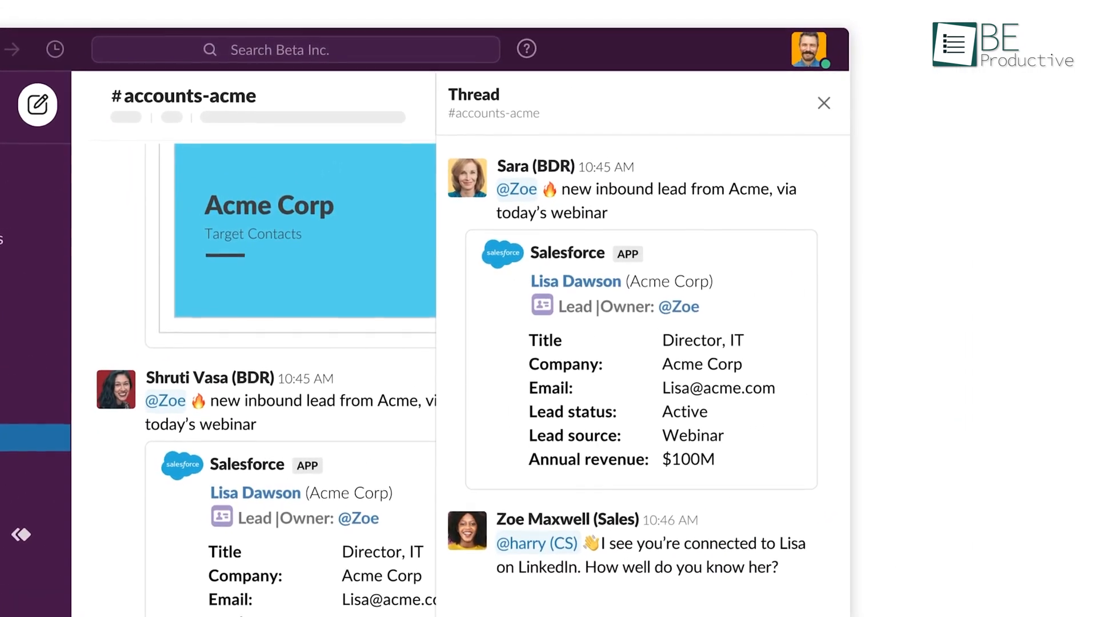
scroll(down, 3)
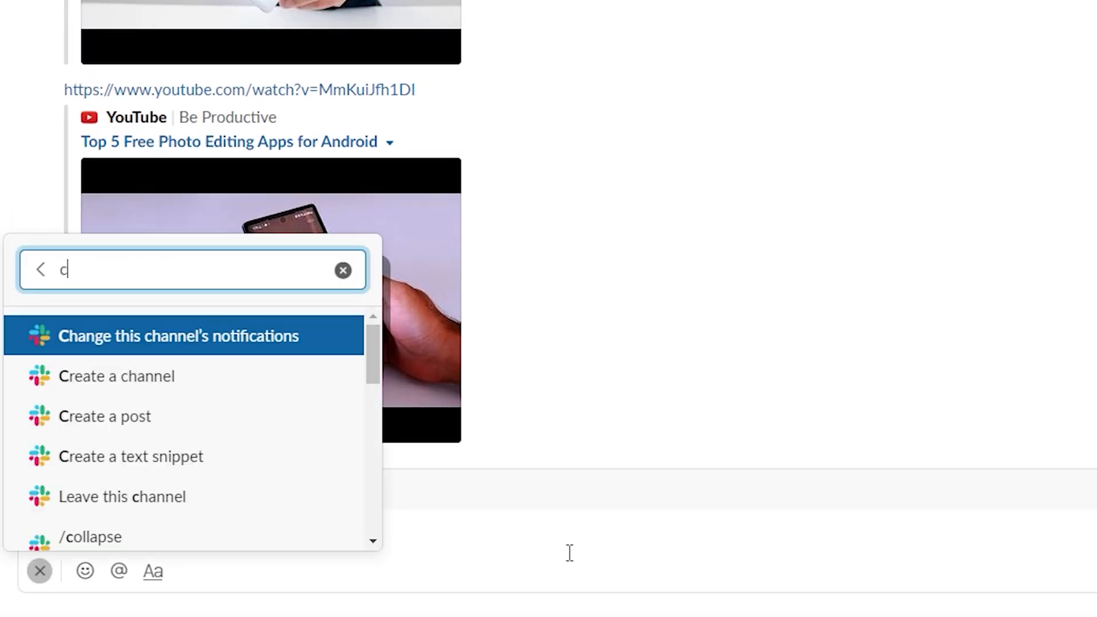
Run the /collapse command in the media channel to hide inline media.
click(89, 537)
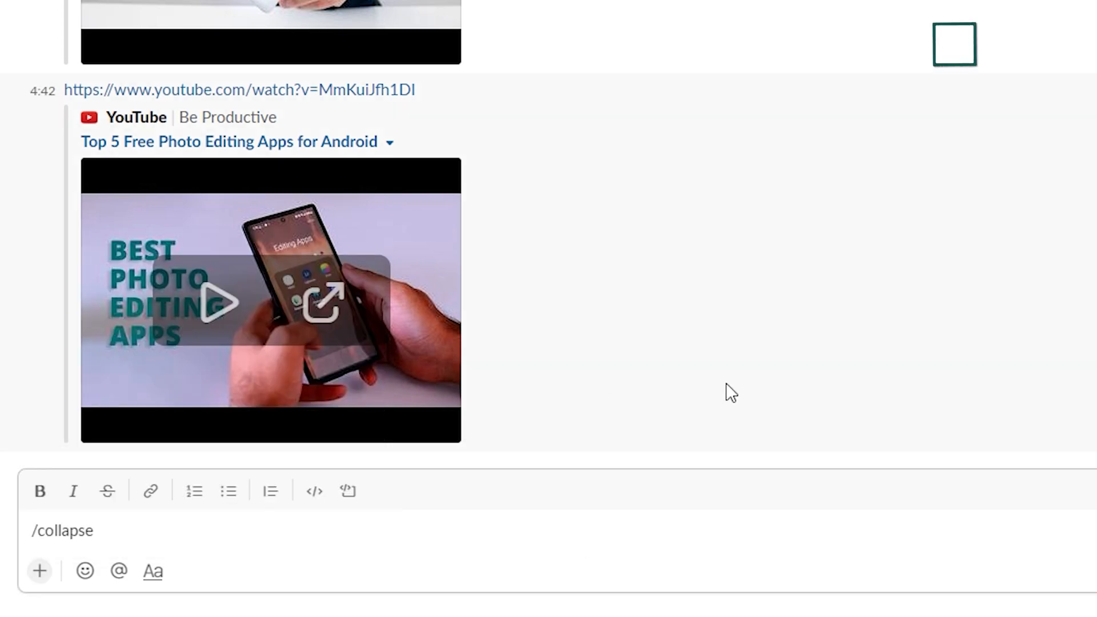
key(Return)
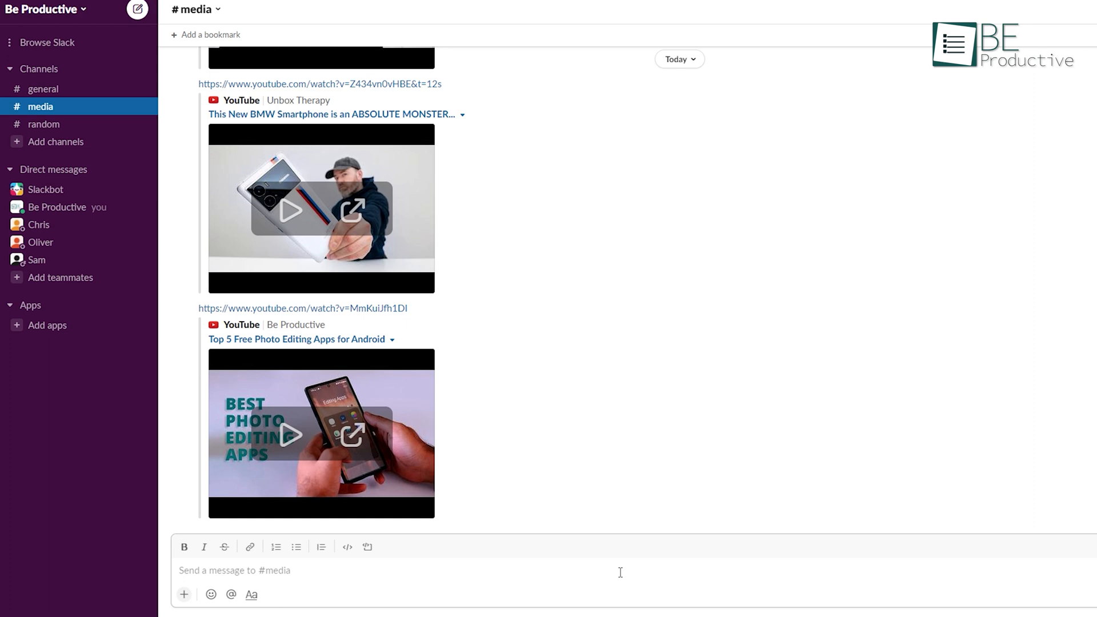
Look up /remind via '/rem' and browse the built-in slash commands reference.
text(rem)
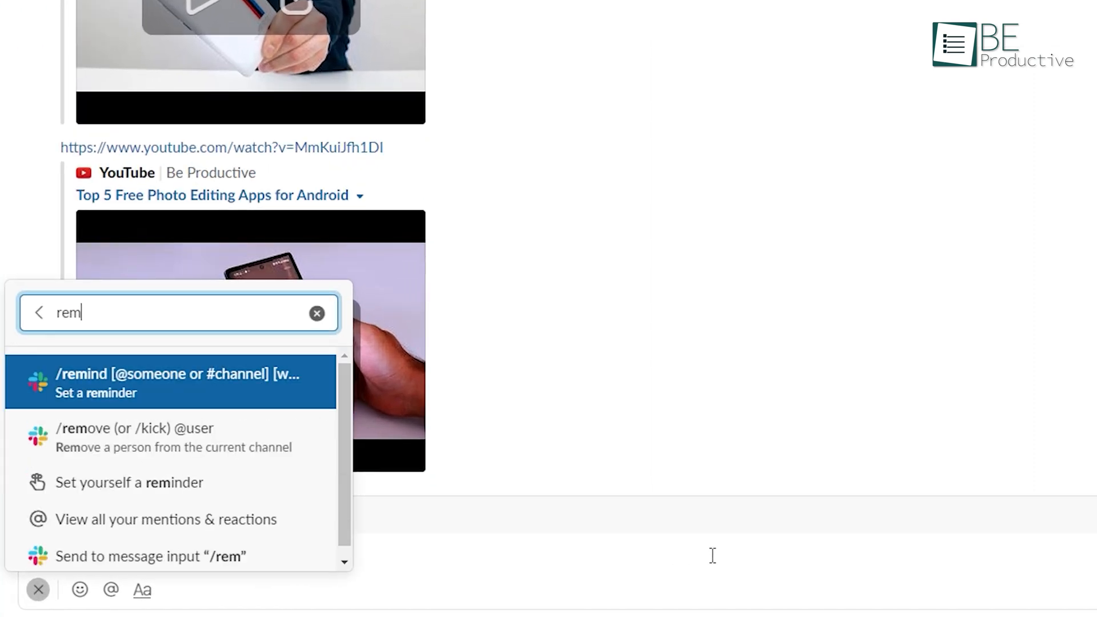
text(i)
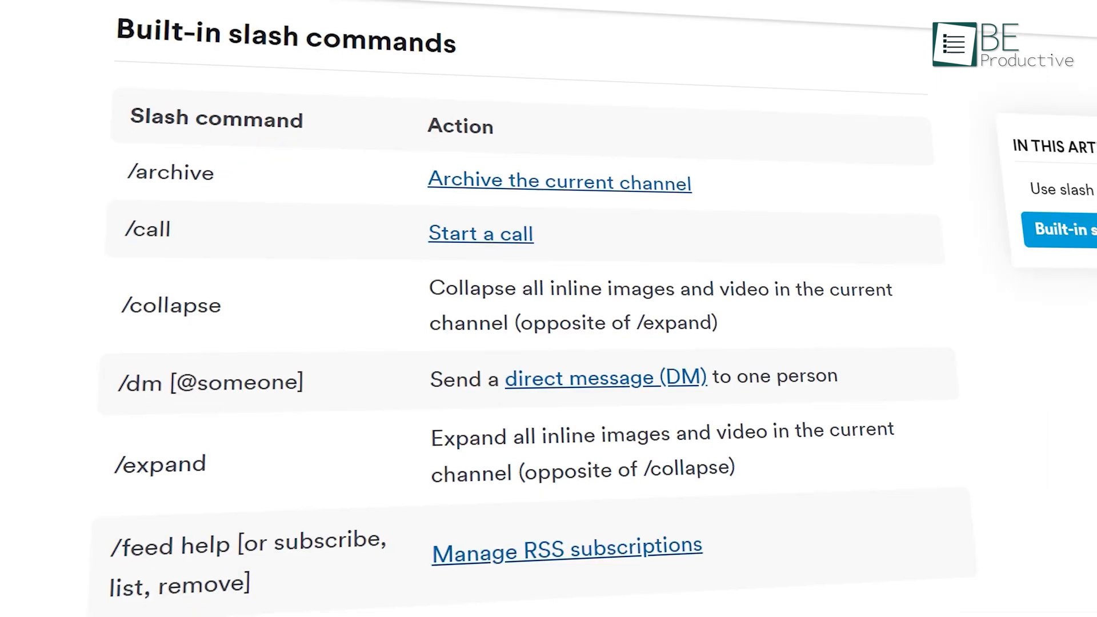
scroll(down, 3)
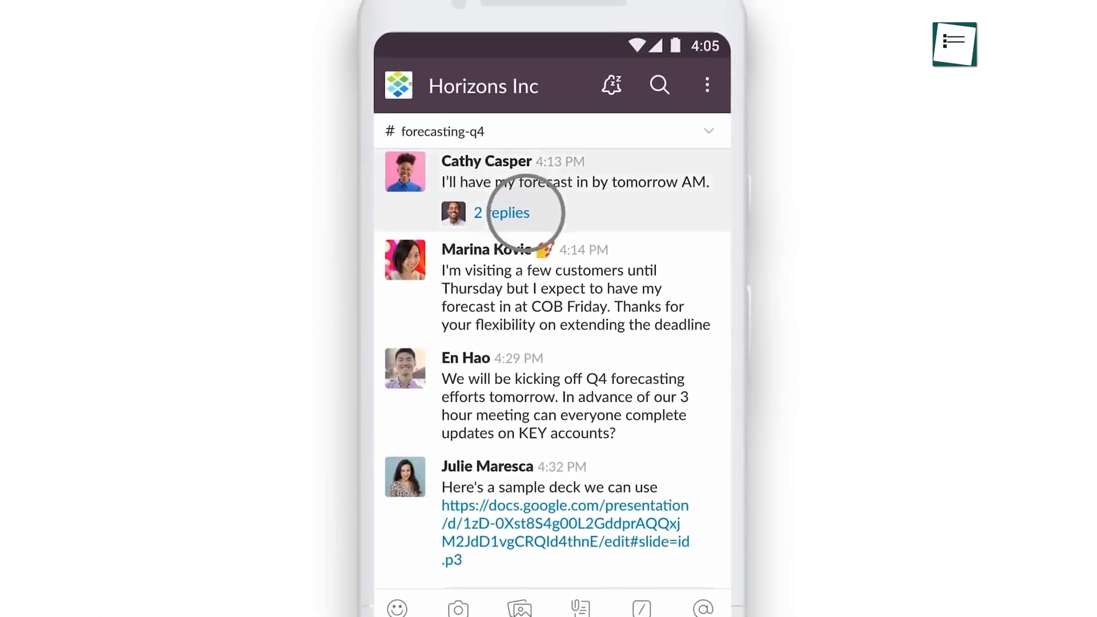
View the two replies to the forecast message in the mobile forecasting-q4 channel.
click(503, 213)
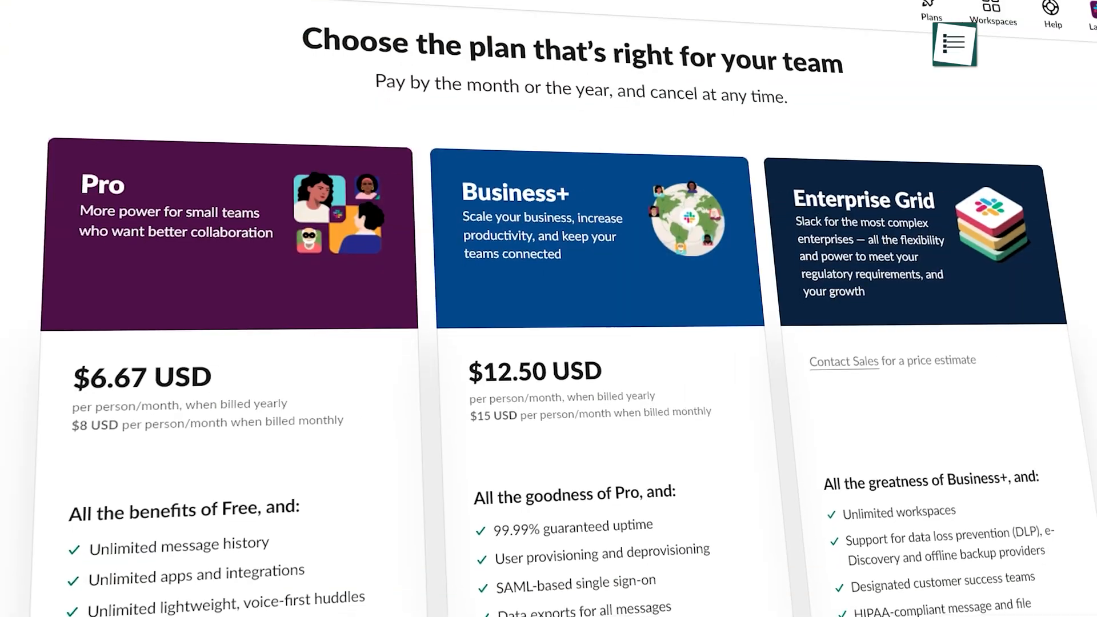
scroll(down, 3)
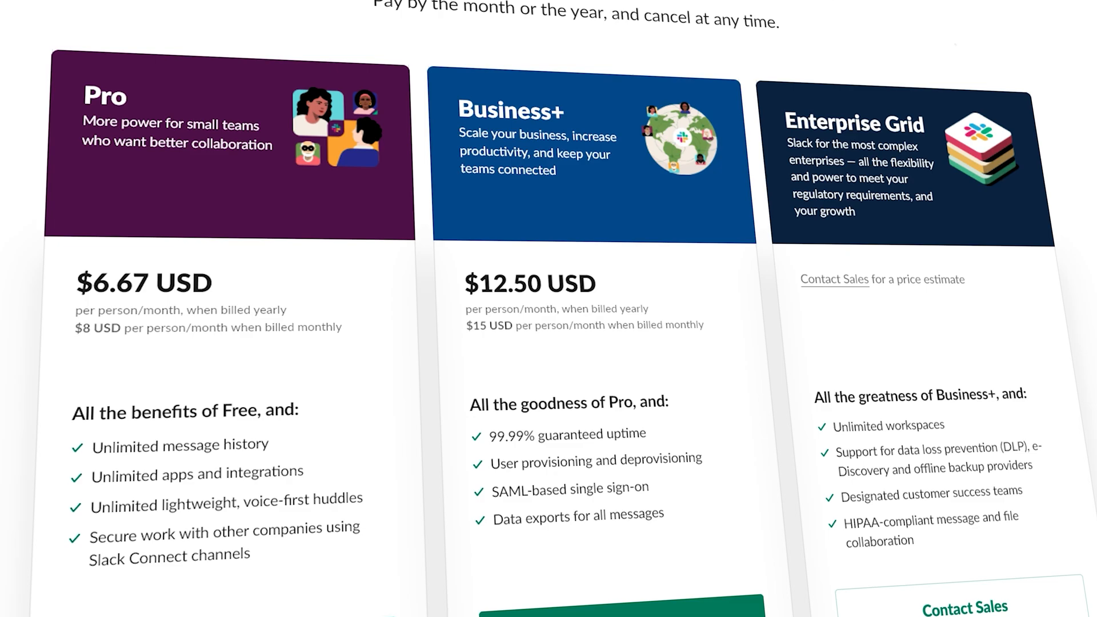